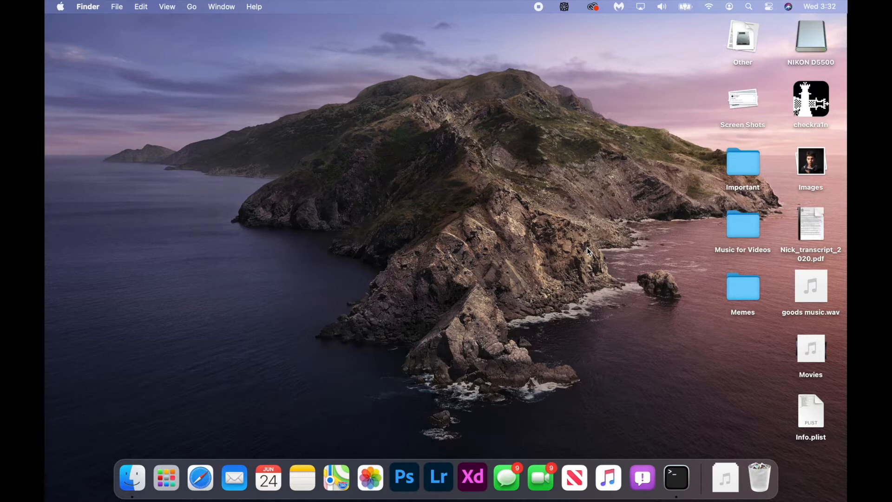
pyautogui.moveTo(831, 85)
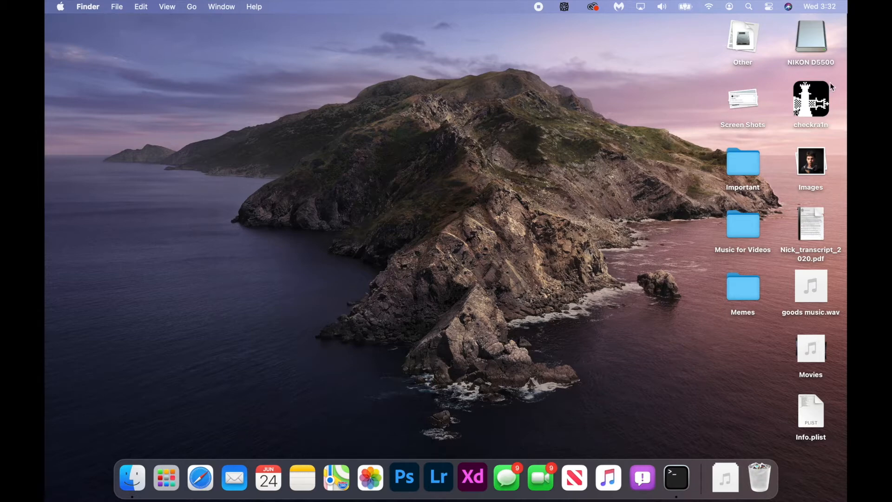
# - Show the package contents of the checkra1n app in Applications
pyautogui.click(811, 99)
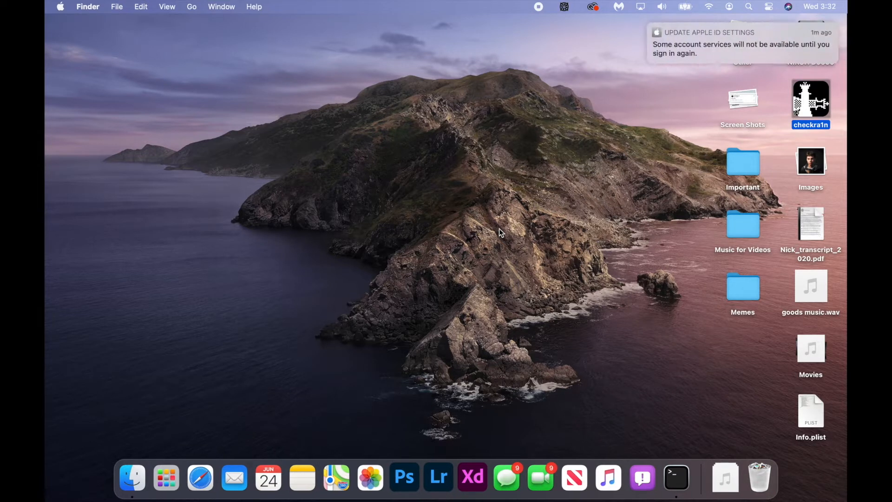
pyautogui.moveTo(696, 116)
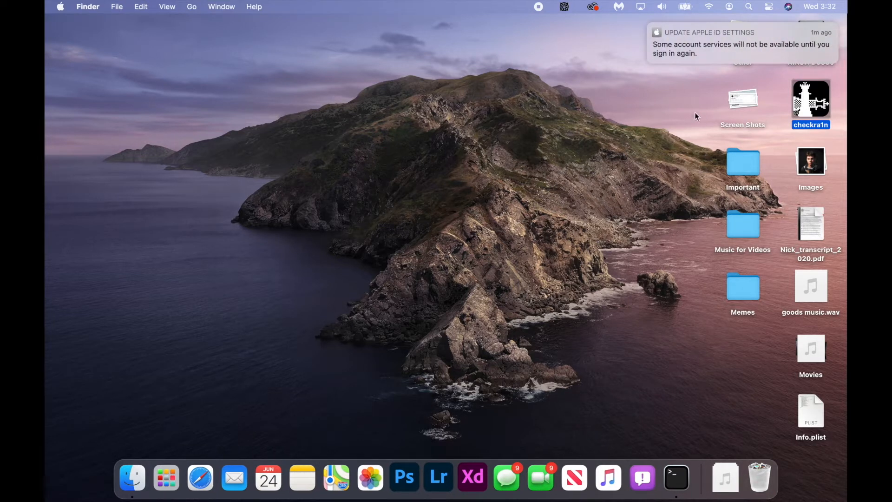
pyautogui.moveTo(131, 477)
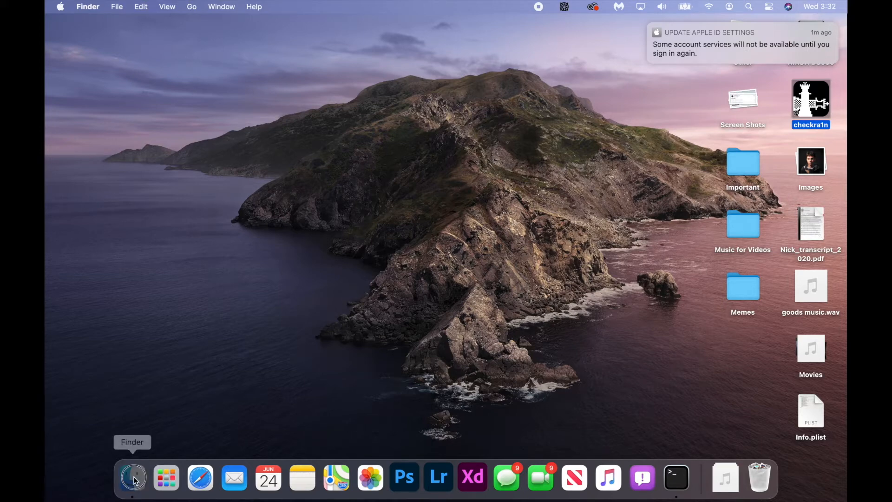
pyautogui.click(133, 477)
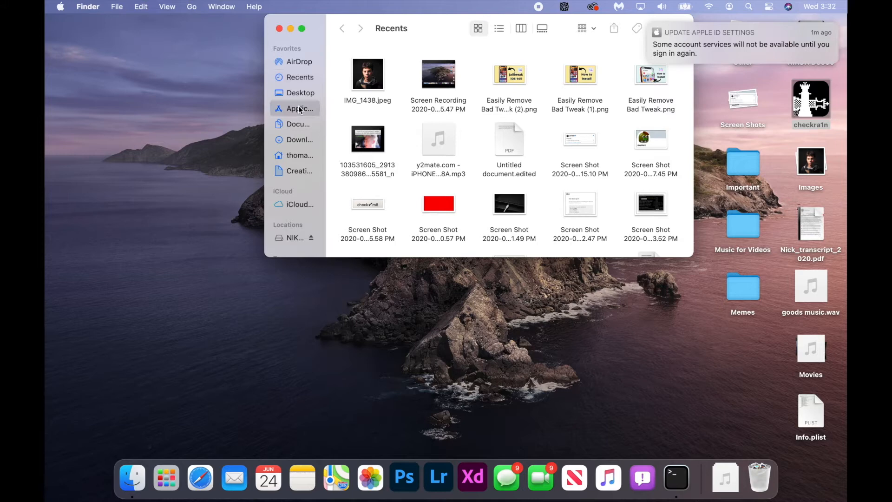
pyautogui.click(296, 108)
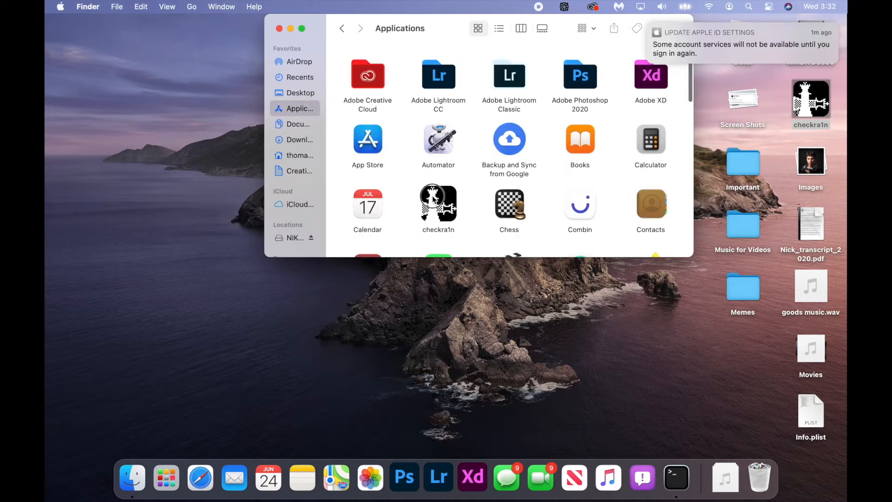
pyautogui.click(438, 203)
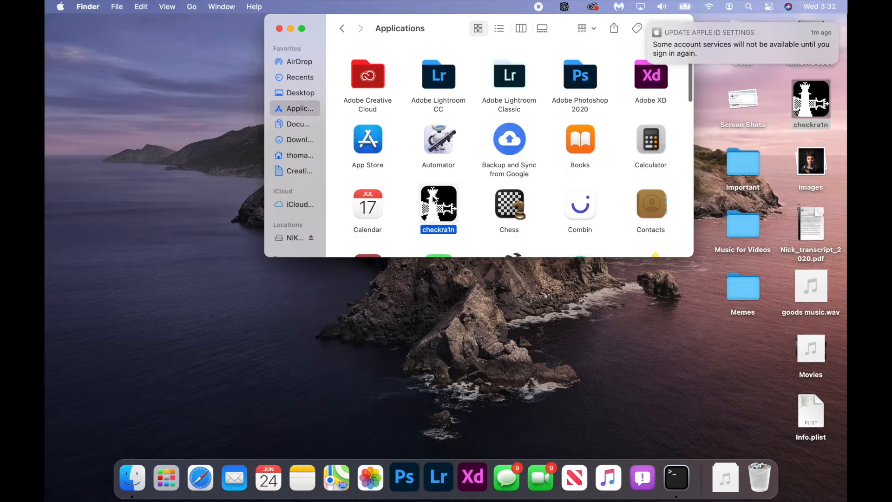
pyautogui.rightClick(438, 204)
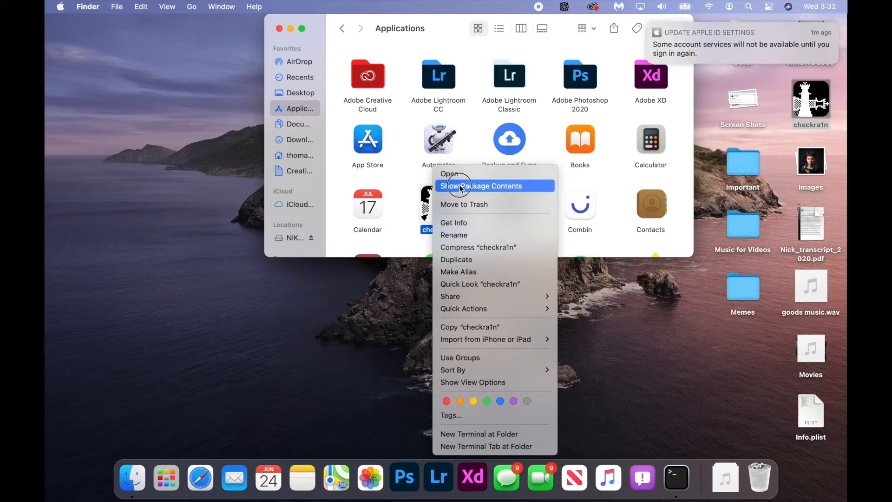
pyautogui.click(483, 186)
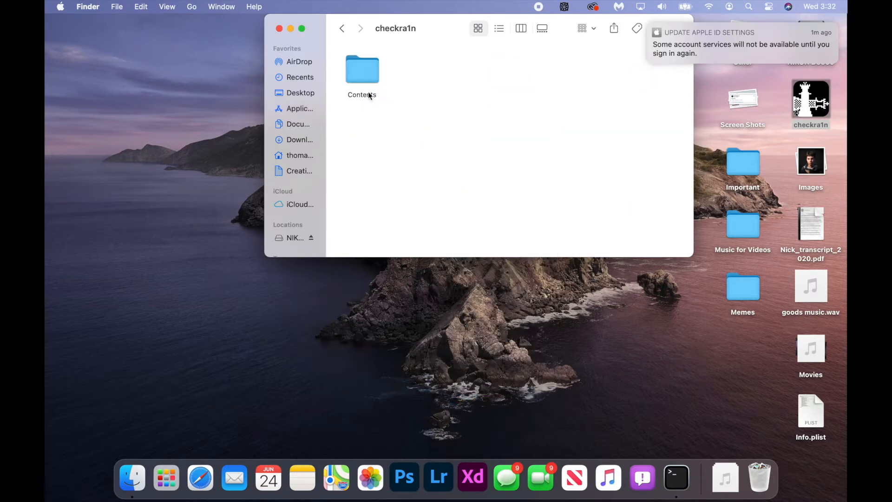
# - Navigate into Contents then MacOS, revealing the checkra1n and libfatman.dylib executables
pyautogui.doubleClick(362, 69)
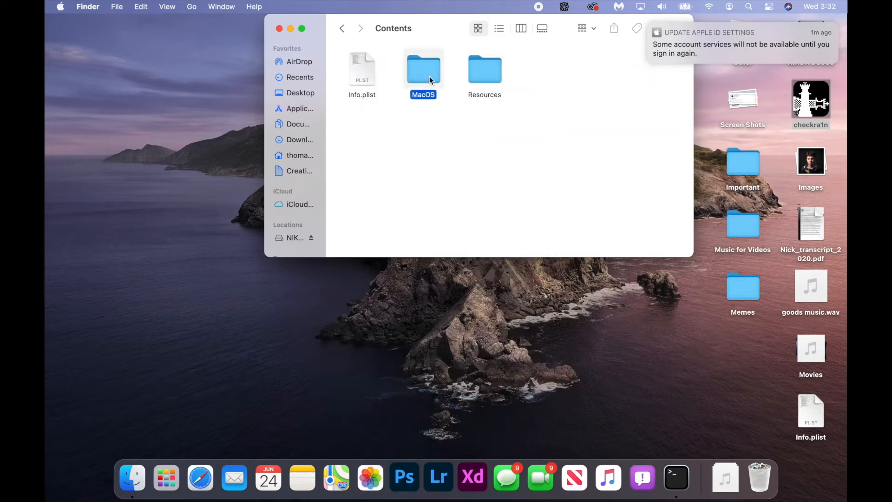
pyautogui.doubleClick(424, 68)
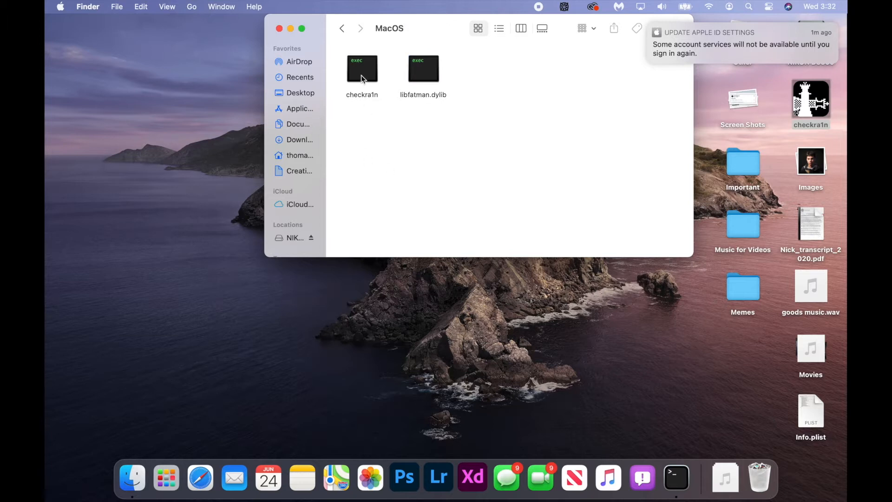
pyautogui.moveTo(817, 93)
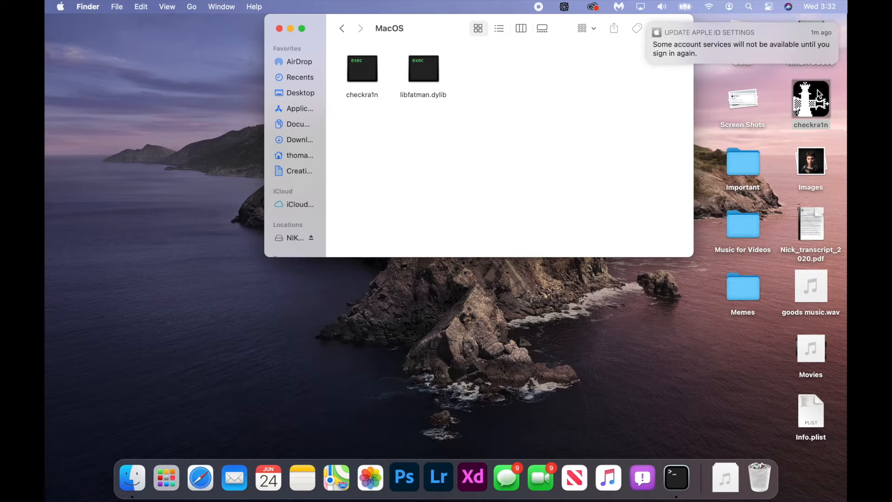
pyautogui.click(811, 99)
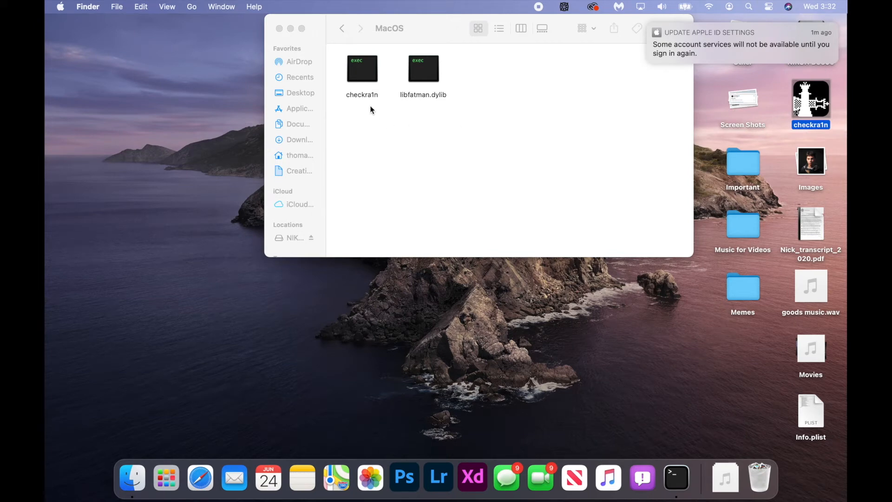
# - Stay in the package's MacOS folder as the checkra1n icon leaves the desktop
pyautogui.doubleClick(362, 68)
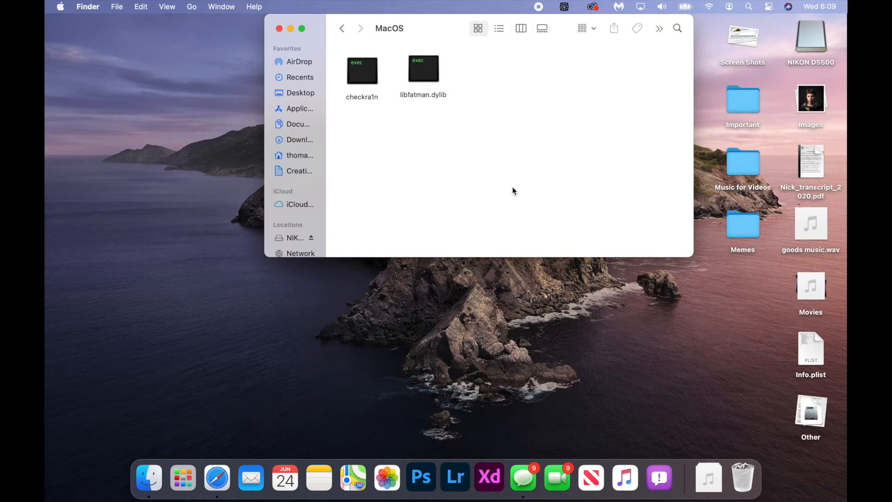
pyautogui.moveTo(415, 184)
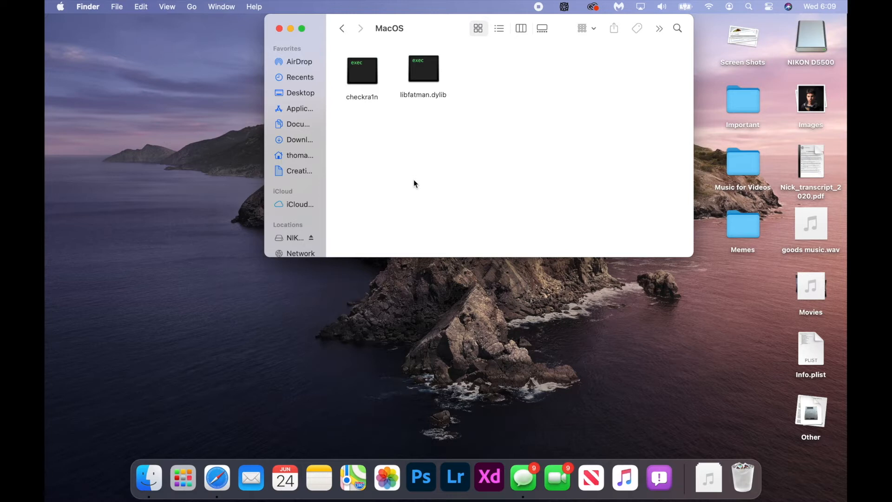
pyautogui.moveTo(366, 55)
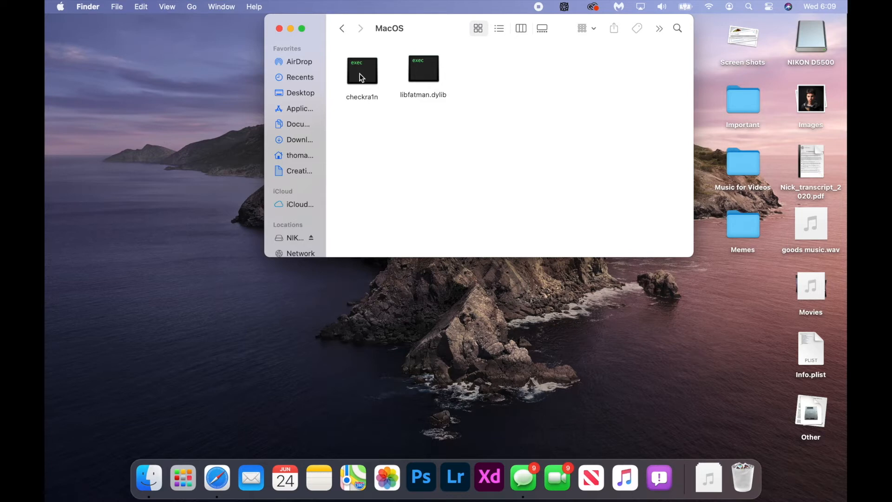
# - Make an alias of the checkra1n executable and place it below the two original files
pyautogui.rightClick(362, 71)
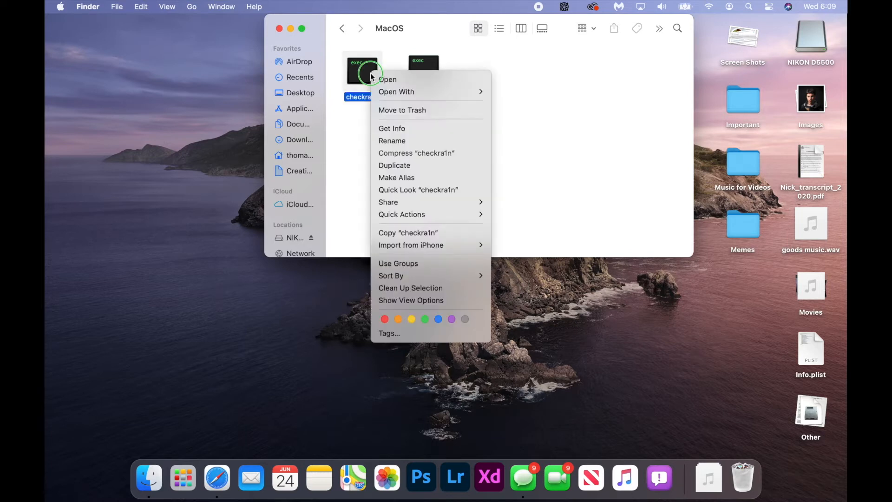
pyautogui.moveTo(422, 153)
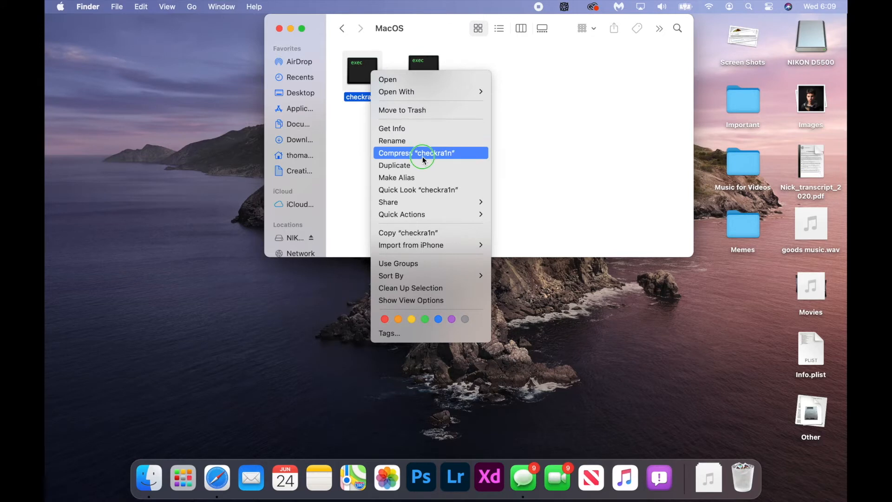
pyautogui.moveTo(417, 189)
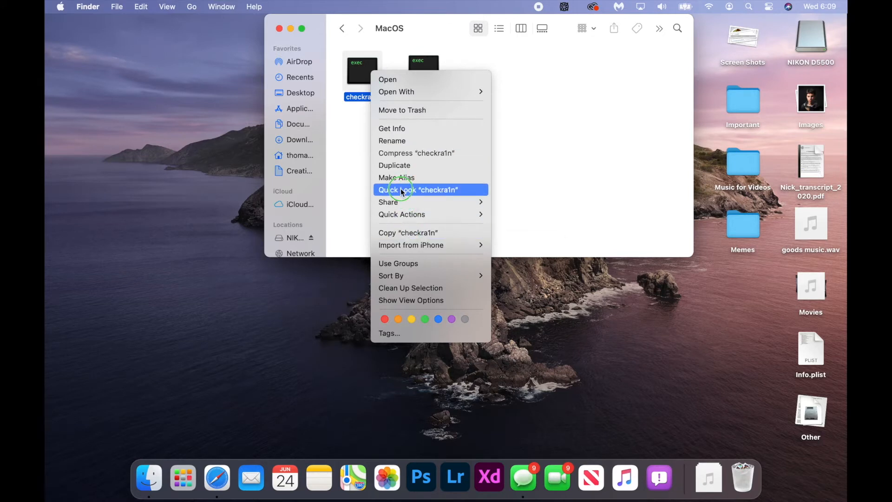
pyautogui.click(397, 177)
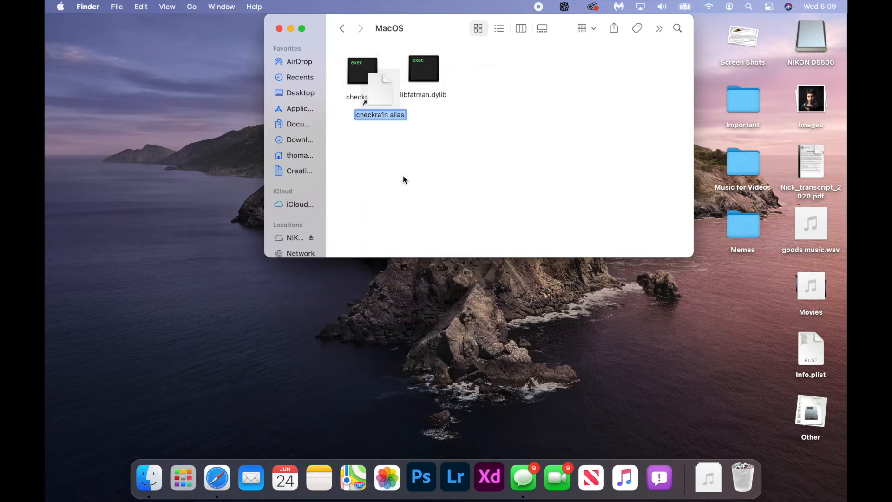
pyautogui.moveTo(378, 85); pyautogui.dragTo(378, 190)
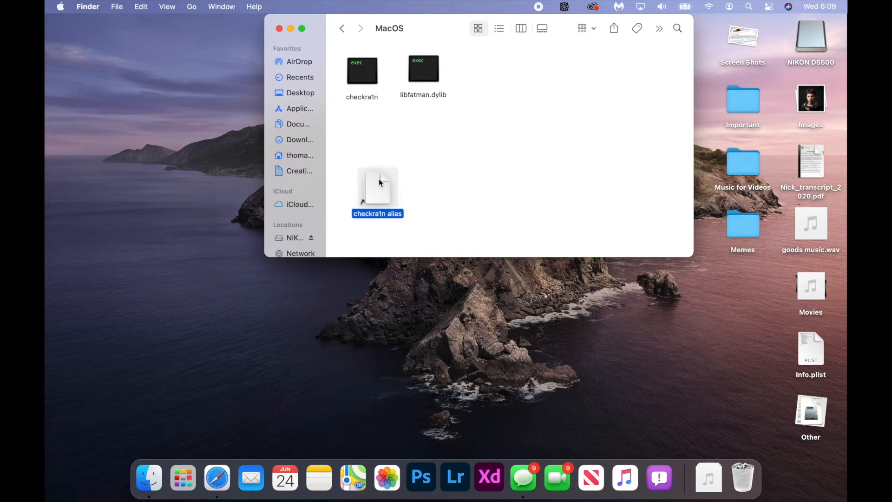
pyautogui.click(452, 183)
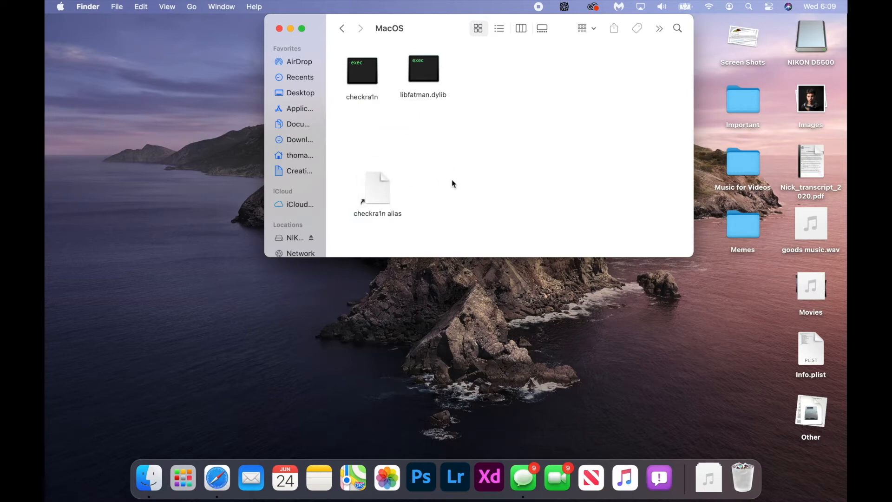
pyautogui.click(377, 188)
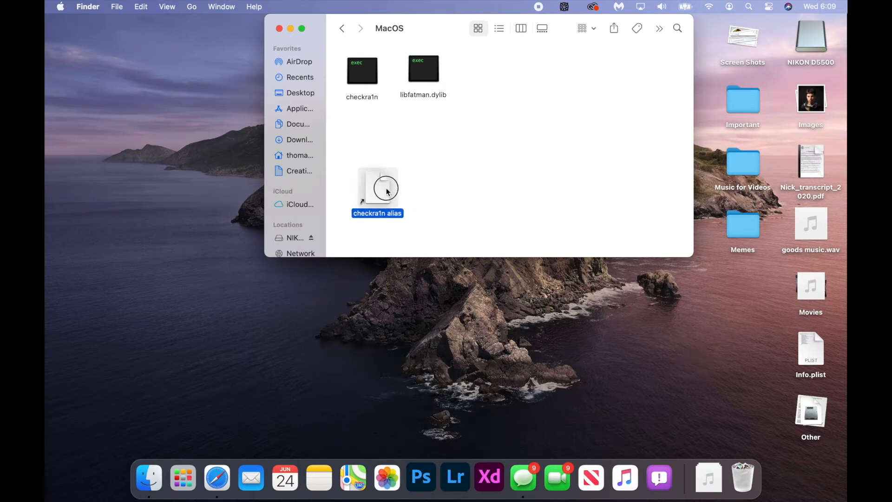
# - Drag the checkra1n alias out of the MacOS folder onto the desktop
pyautogui.moveTo(378, 188); pyautogui.dragTo(682, 330)
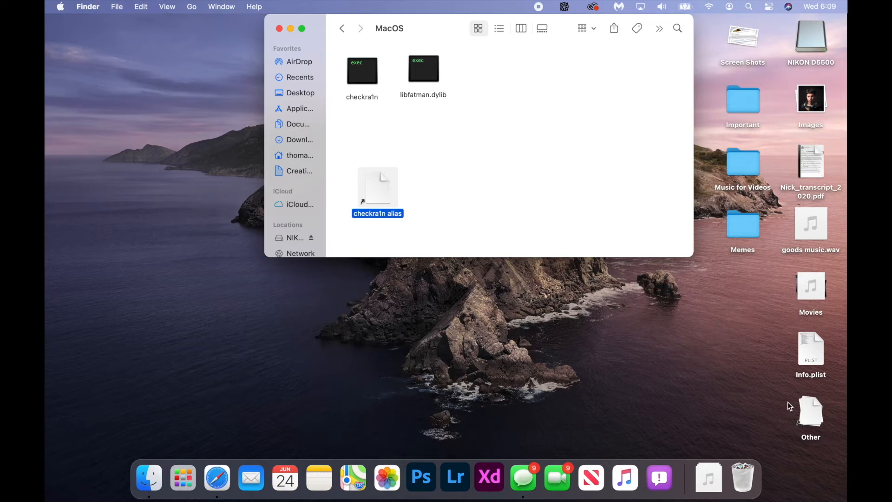
pyautogui.moveTo(377, 185); pyautogui.dragTo(657, 365)
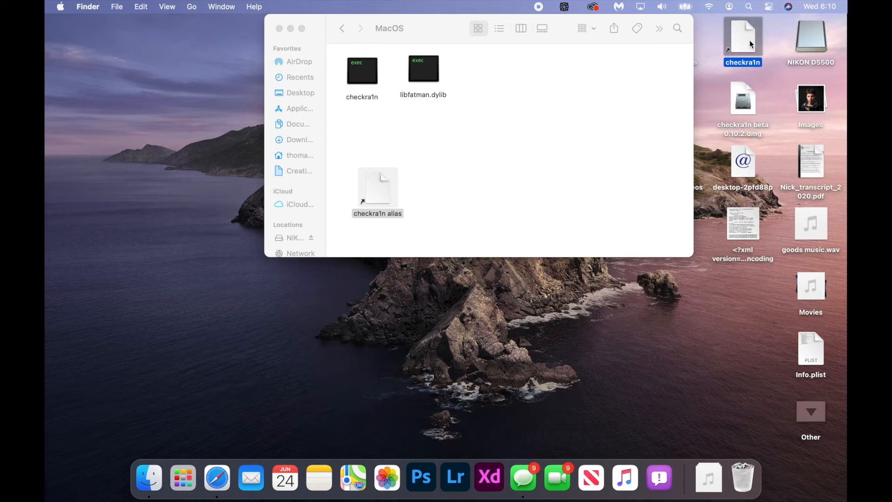
pyautogui.moveTo(747, 51)
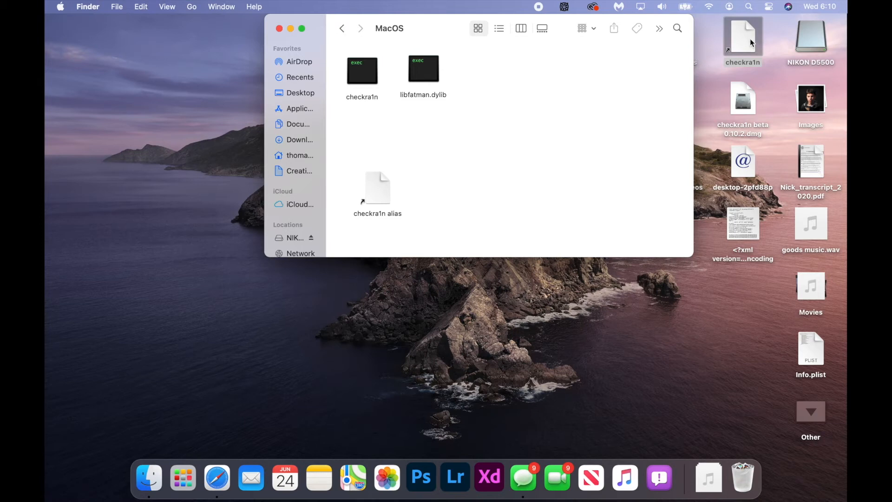
pyautogui.moveTo(752, 44)
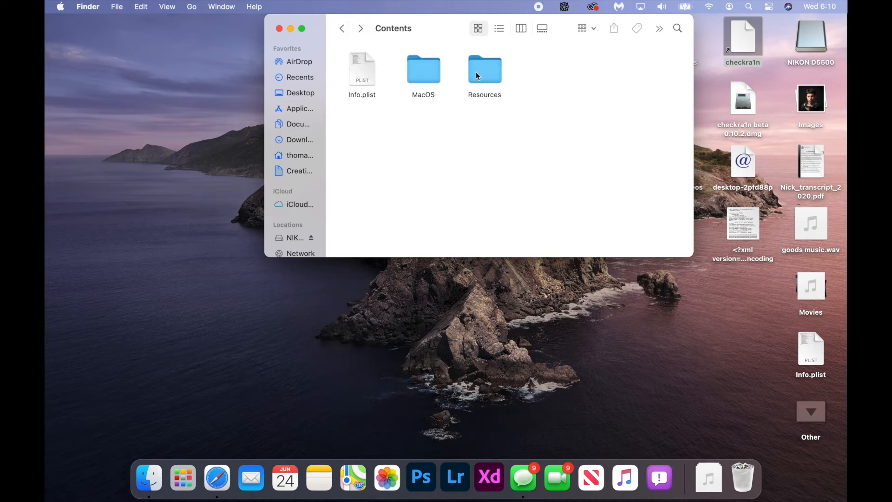
# - Go into the package's Resources folder containing checkra1n.icns
pyautogui.doubleClick(484, 68)
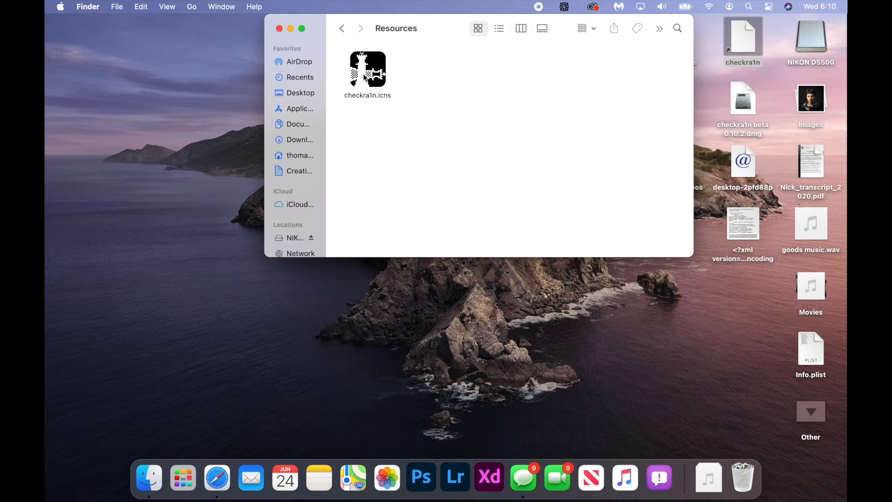
pyautogui.moveTo(361, 72)
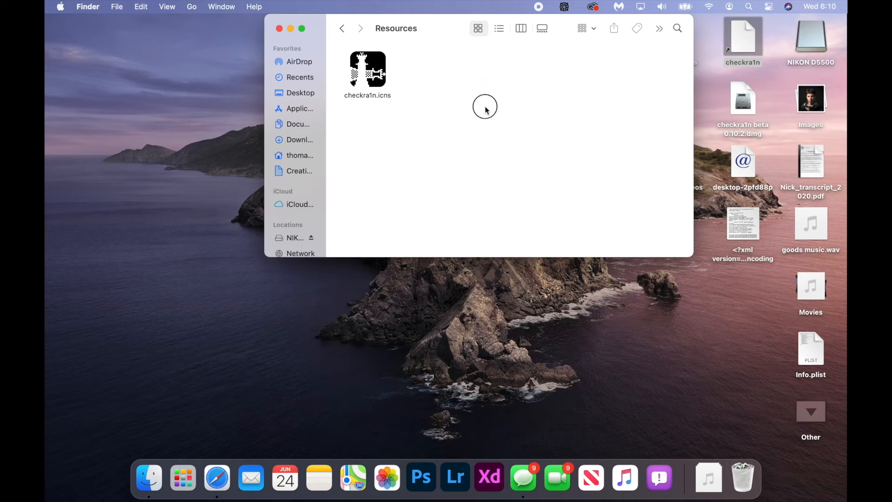
pyautogui.moveTo(741, 38)
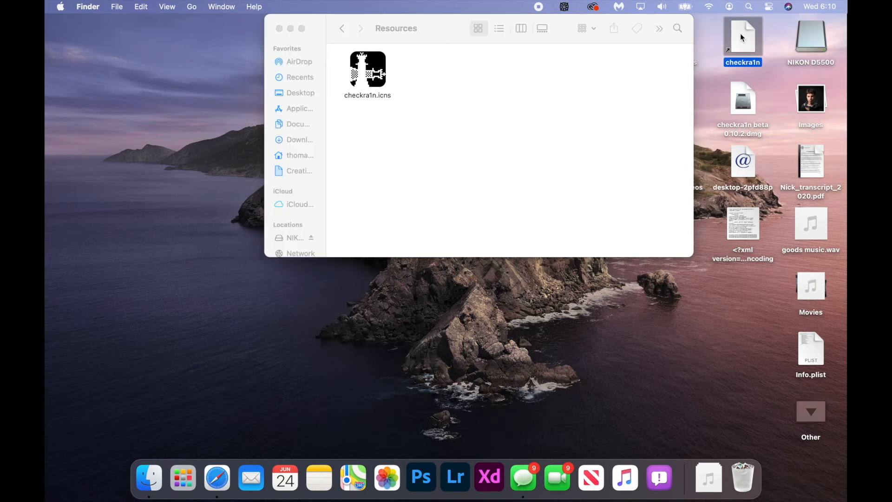
# - Give the desktop checkra1n alias the checkra1n.icns icon through its Get Info panel
pyautogui.rightClick(742, 40)
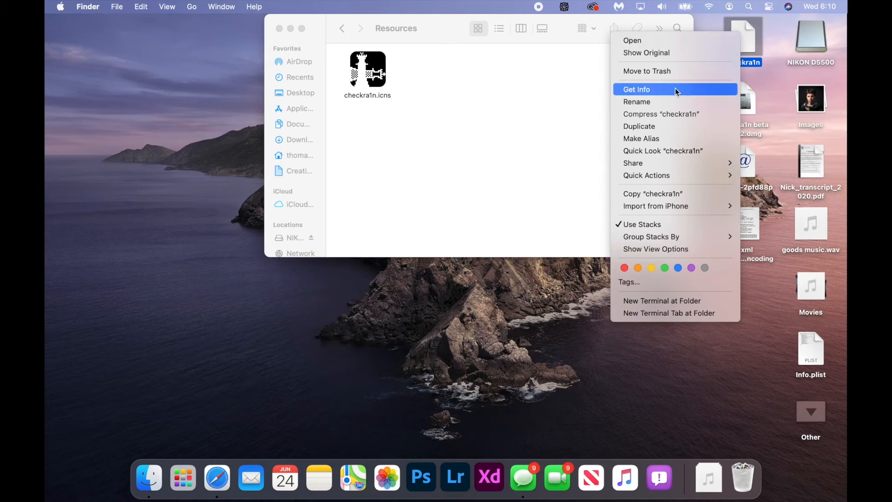
pyautogui.click(636, 89)
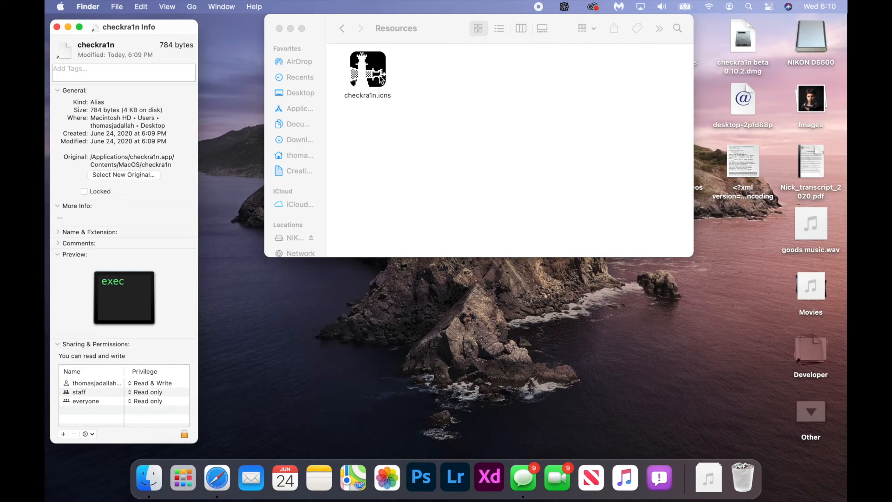
pyautogui.click(368, 70)
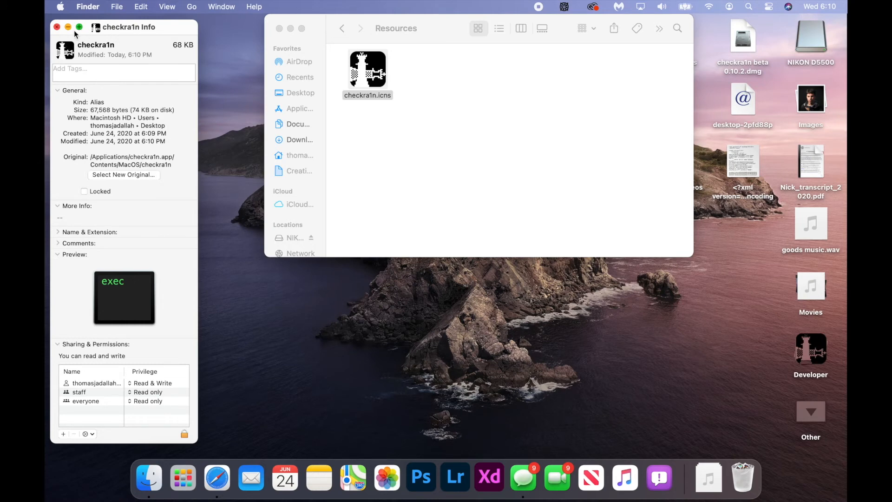
pyautogui.click(56, 27)
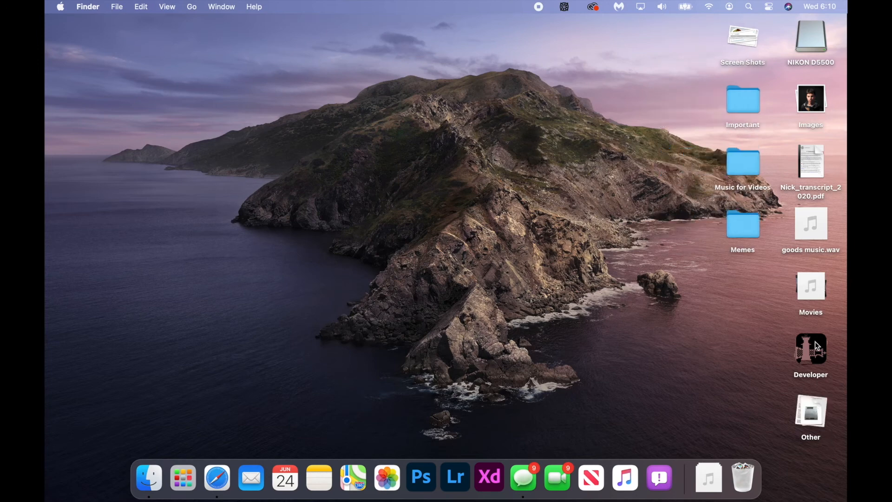
pyautogui.moveTo(817, 360)
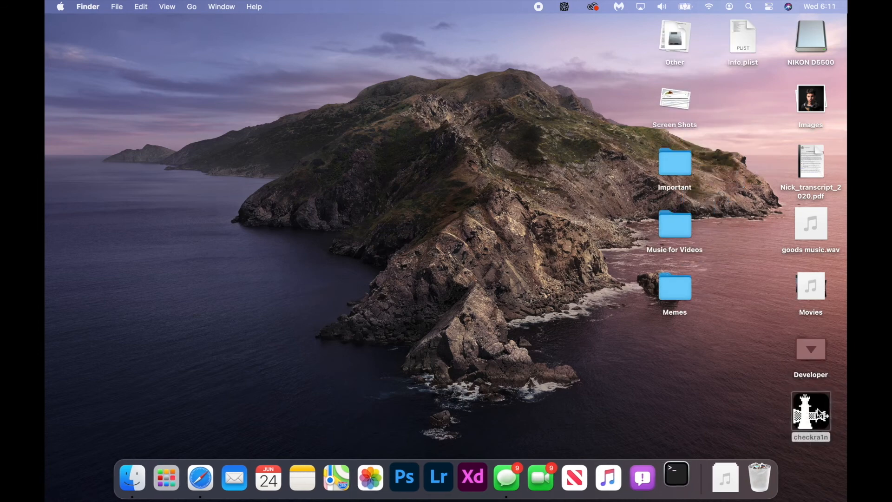
# - Launch the checkra1n CLI in Terminal from the desktop alias, reaching its beta 0.10.2 welcome screen
pyautogui.click(676, 477)
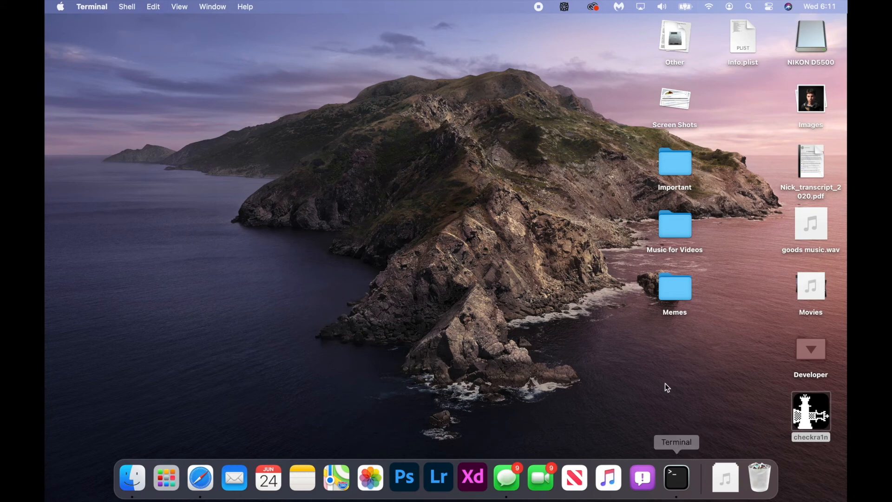
pyautogui.click(676, 477)
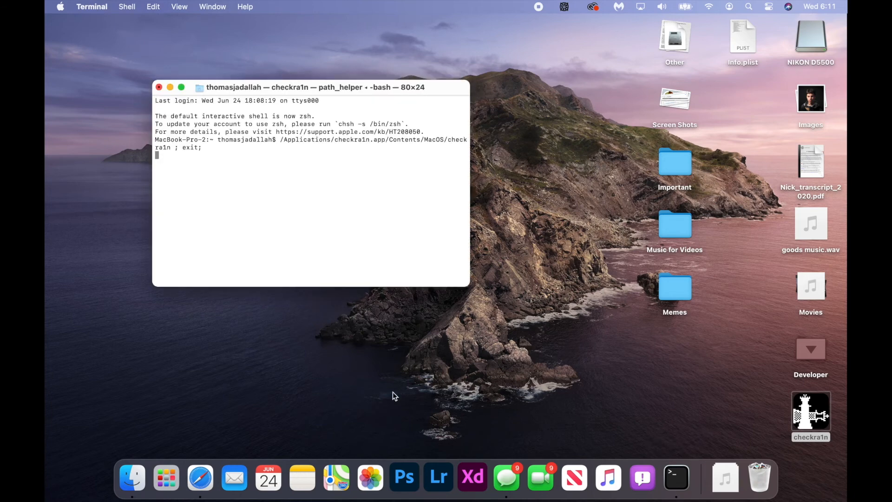
pyautogui.press('return')
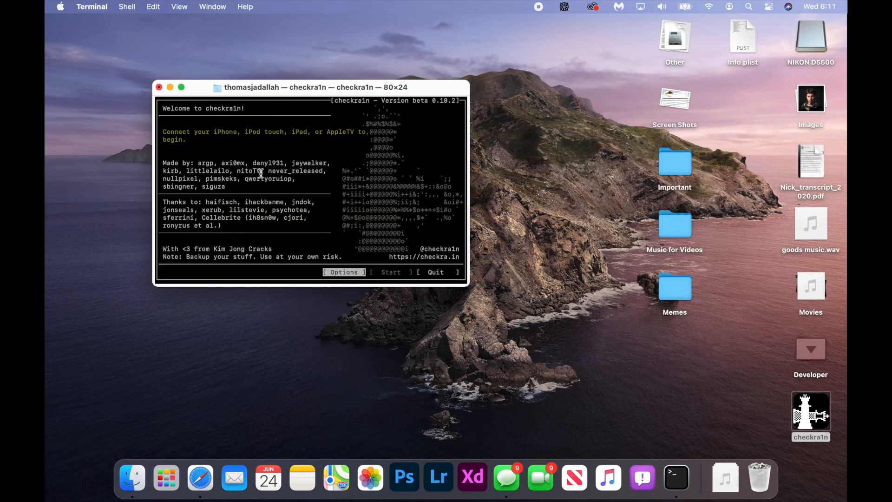